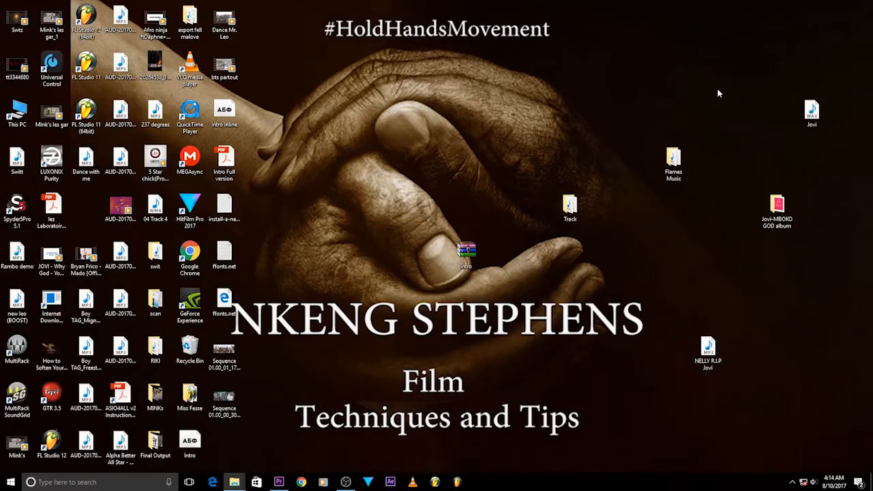
pyautogui.moveTo(699, 100)
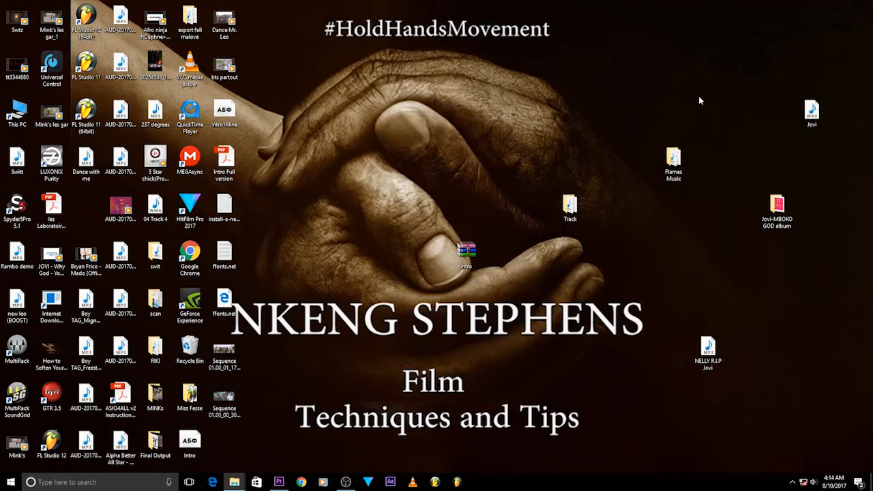
pyautogui.moveTo(730, 101)
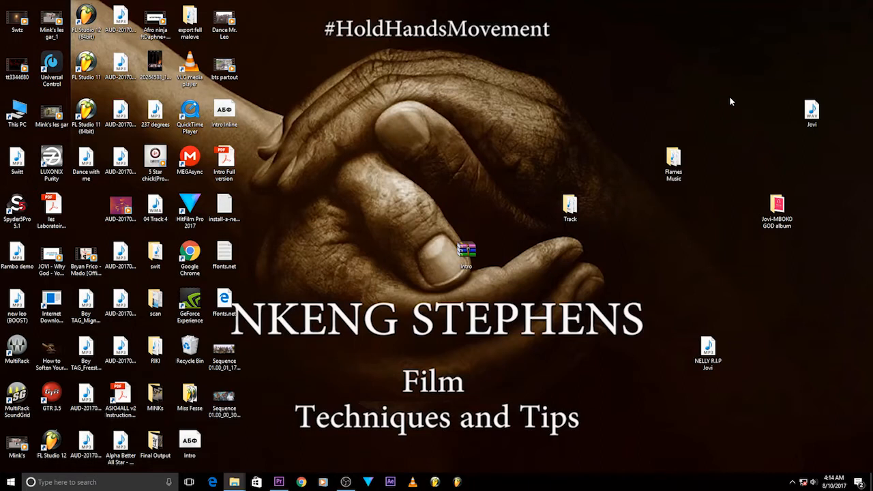
pyautogui.moveTo(657, 105)
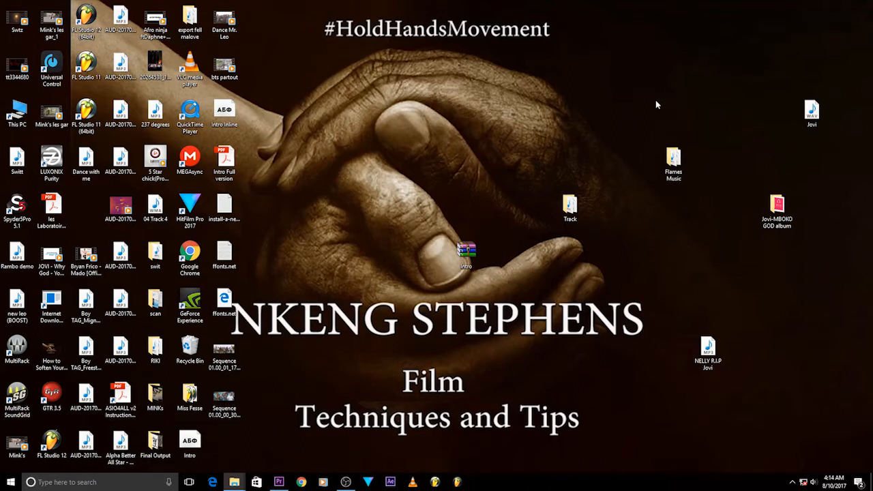
pyautogui.moveTo(610, 126)
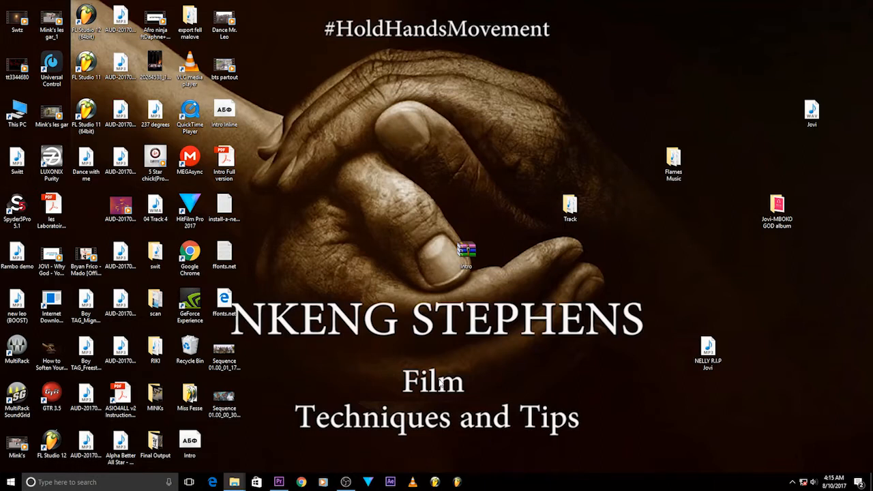
pyautogui.moveTo(278, 482)
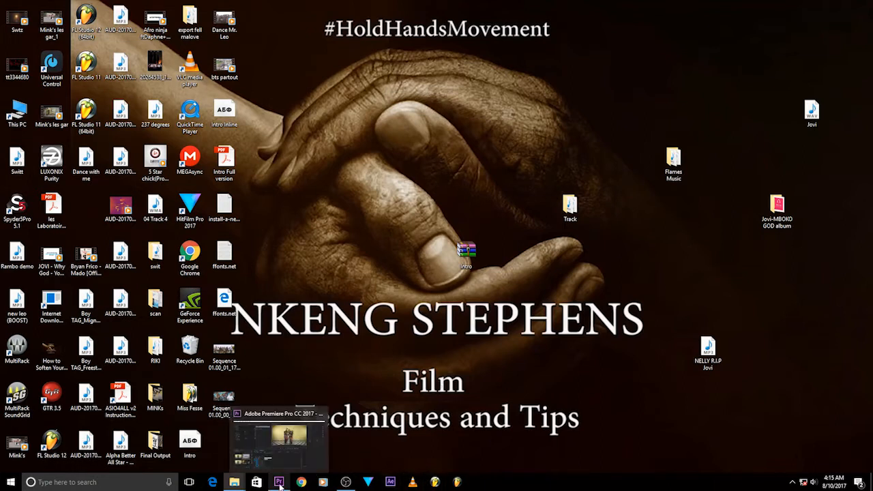
# Bring the Panshift project in Premiere Pro to the front.
pyautogui.click(278, 482)
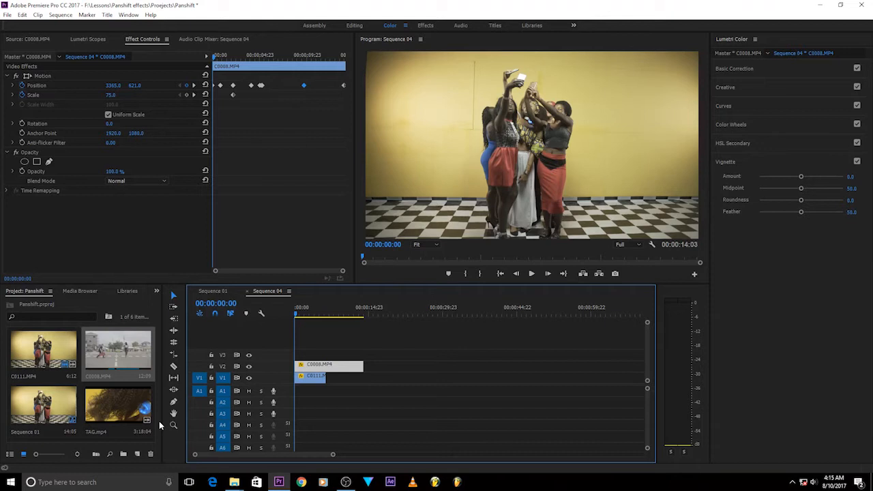
pyautogui.moveTo(232, 430)
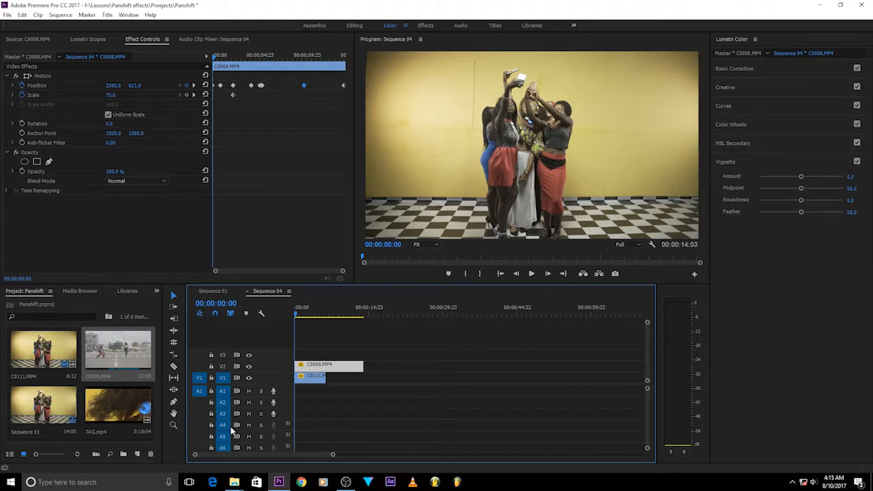
pyautogui.moveTo(563, 16)
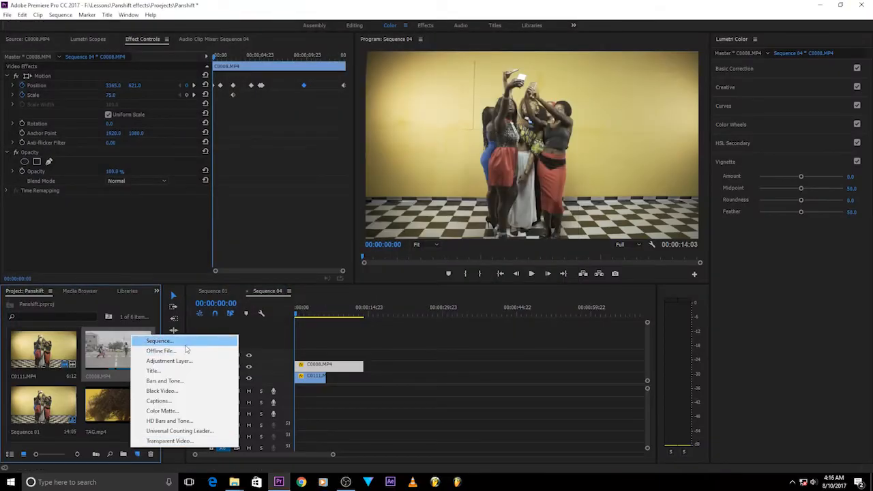
# Create Sequence 05, scrub studio clip C0111 and drop its marked video onto V1.
pyautogui.click(159, 341)
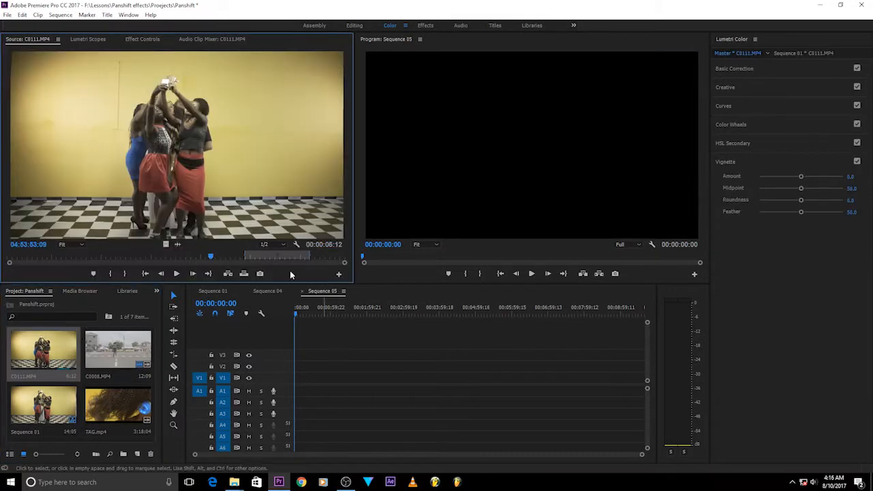
pyautogui.moveTo(258, 260)
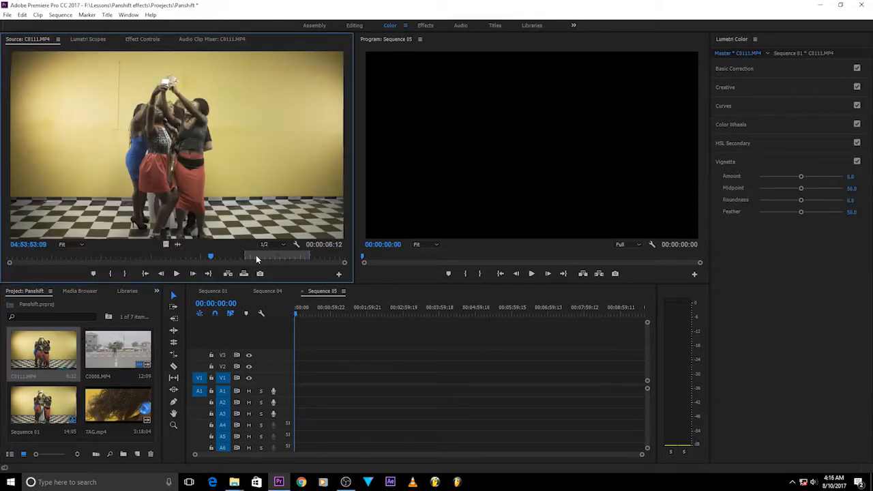
pyautogui.moveTo(210, 256); pyautogui.dragTo(246, 256)
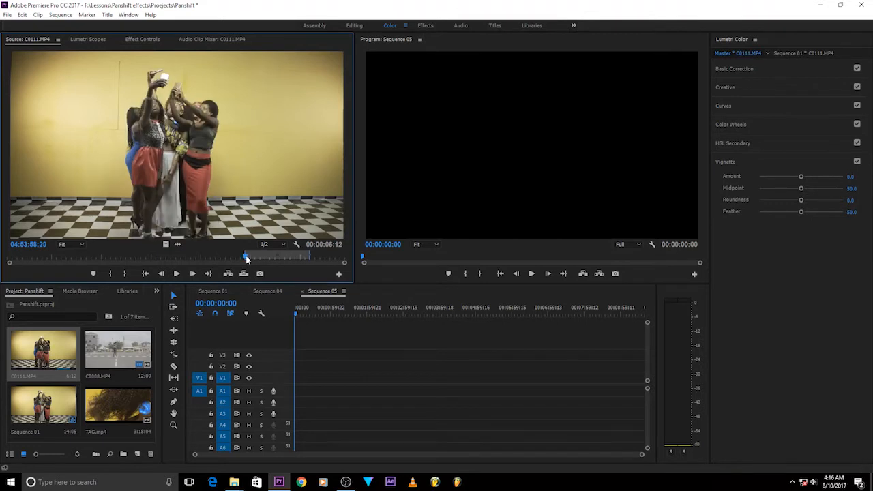
pyautogui.moveTo(246, 257); pyautogui.dragTo(307, 257)
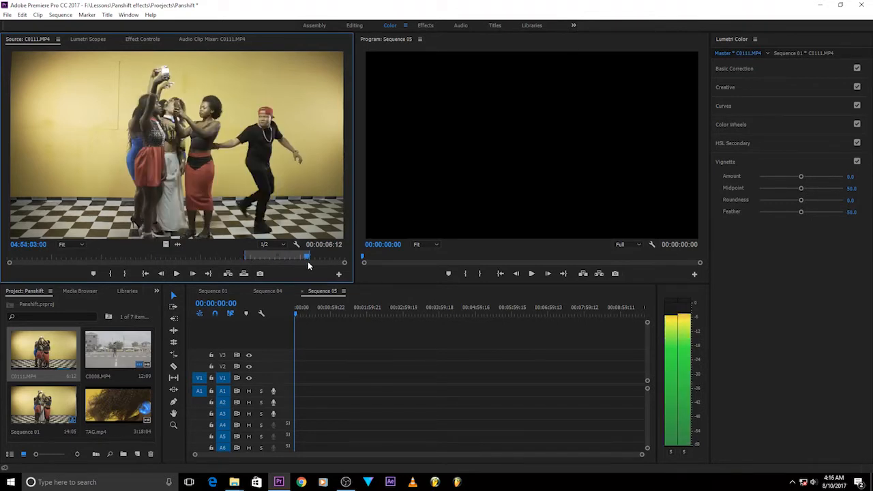
pyautogui.moveTo(307, 256); pyautogui.dragTo(247, 256)
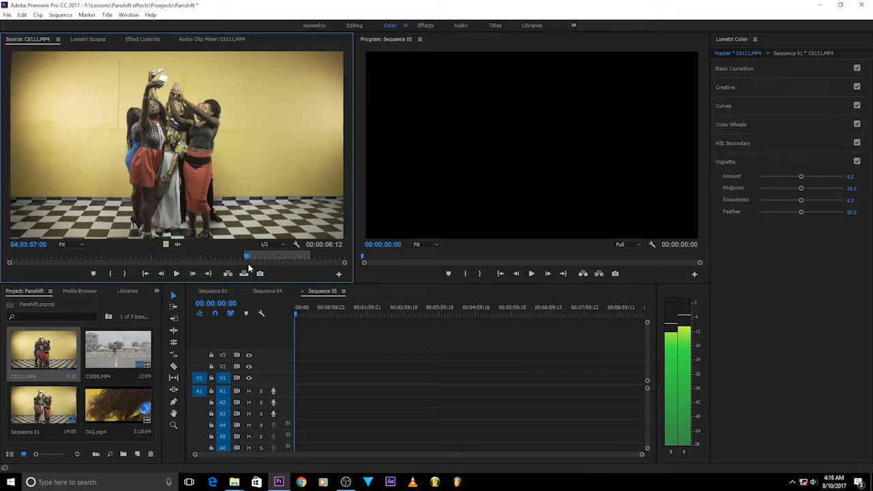
pyautogui.moveTo(247, 256); pyautogui.dragTo(273, 256)
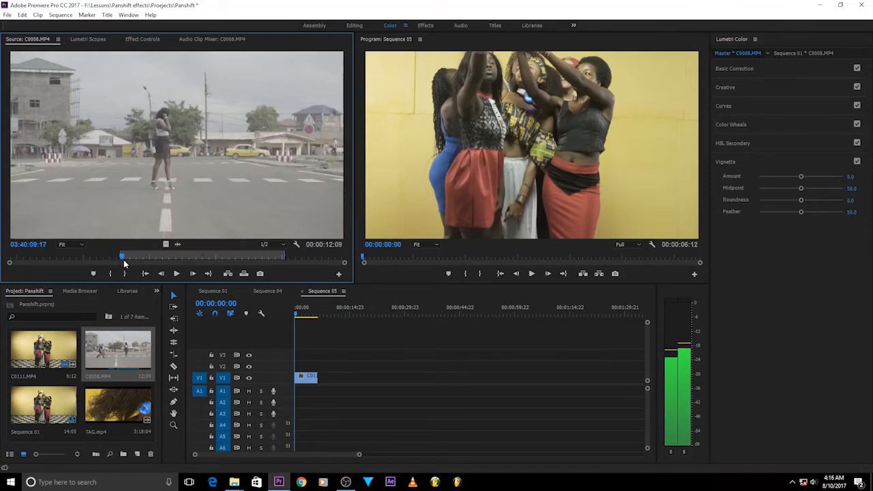
# Add street clip C0008 to the sequence and set C0111 to frame size.
pyautogui.moveTo(123, 256); pyautogui.dragTo(176, 256)
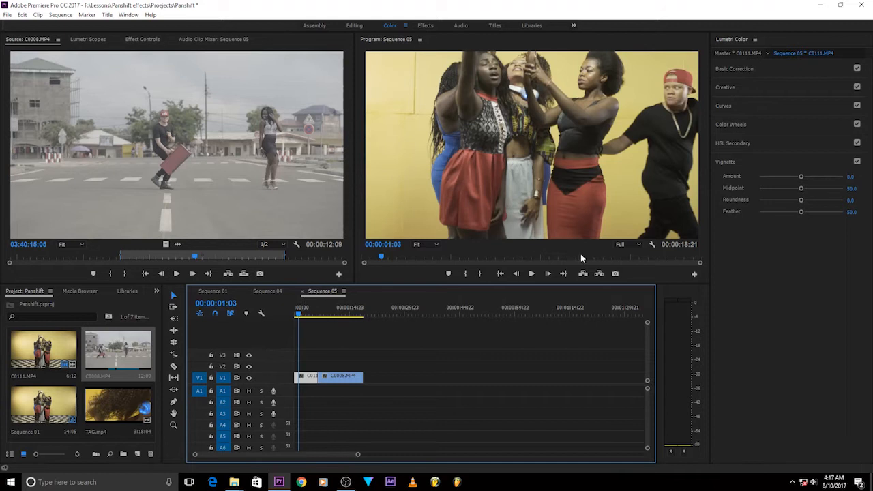
pyautogui.moveTo(342, 290)
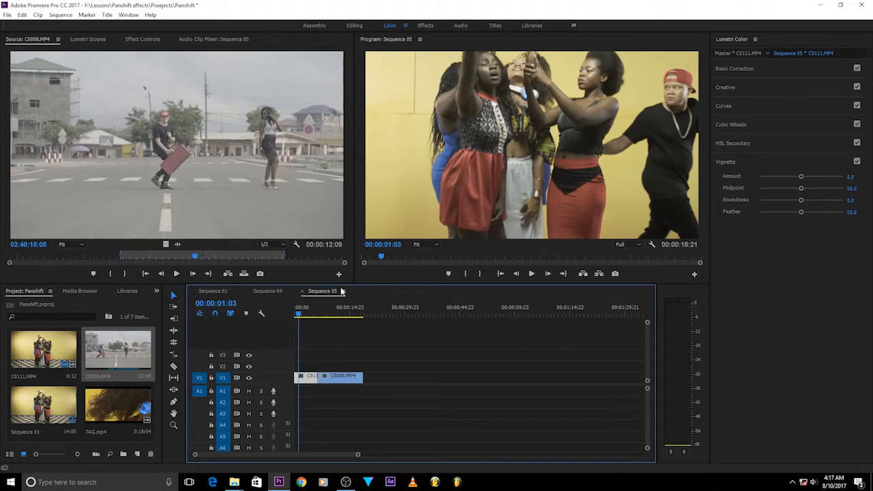
pyautogui.rightClick(326, 375)
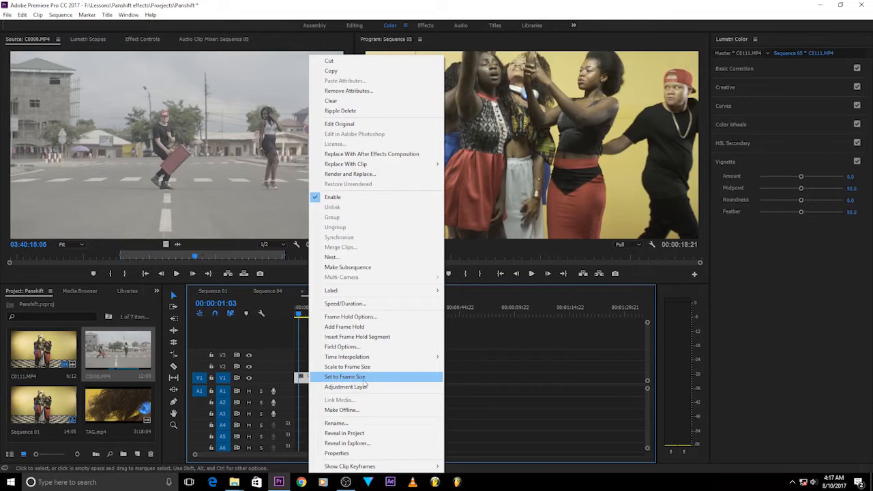
pyautogui.click(345, 376)
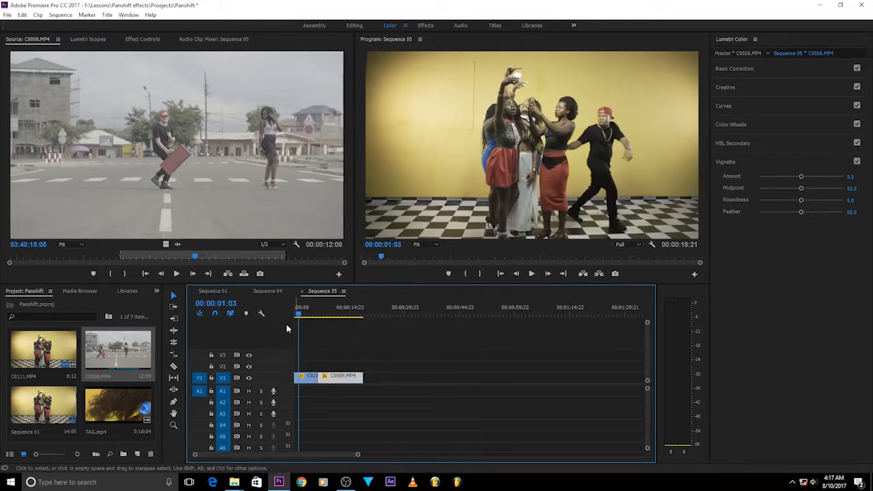
# Scrub the Sequence 05 timeline across both clips back toward the start.
pyautogui.click(335, 314)
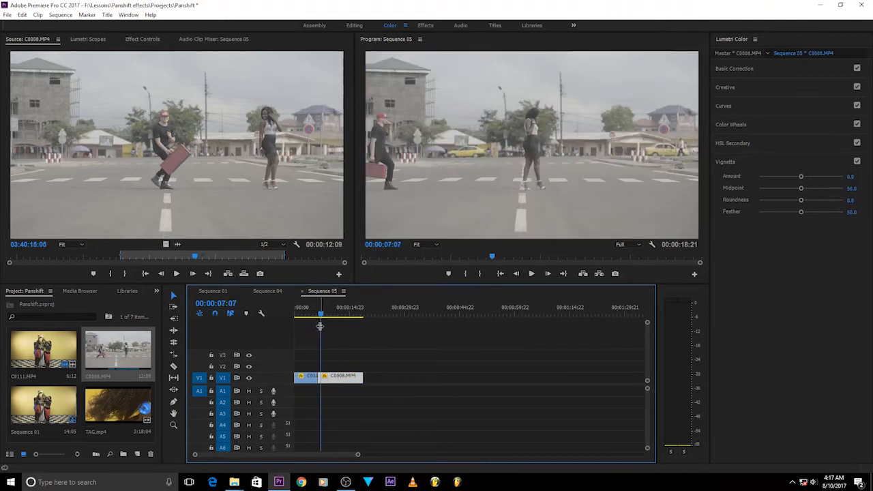
pyautogui.moveTo(321, 316); pyautogui.dragTo(311, 316)
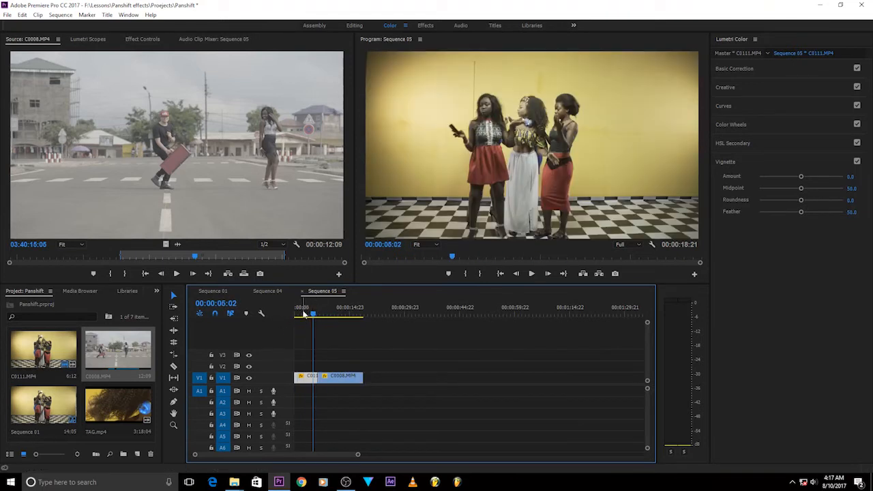
pyautogui.click(310, 314)
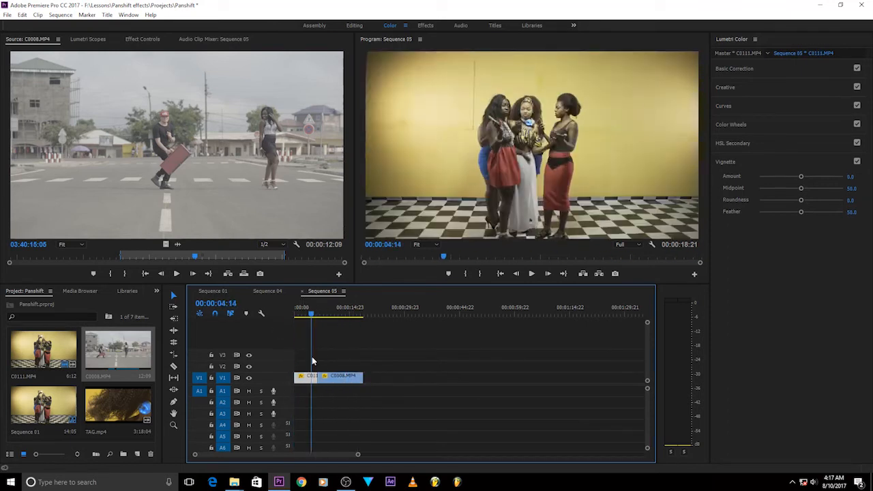
pyautogui.click(297, 314)
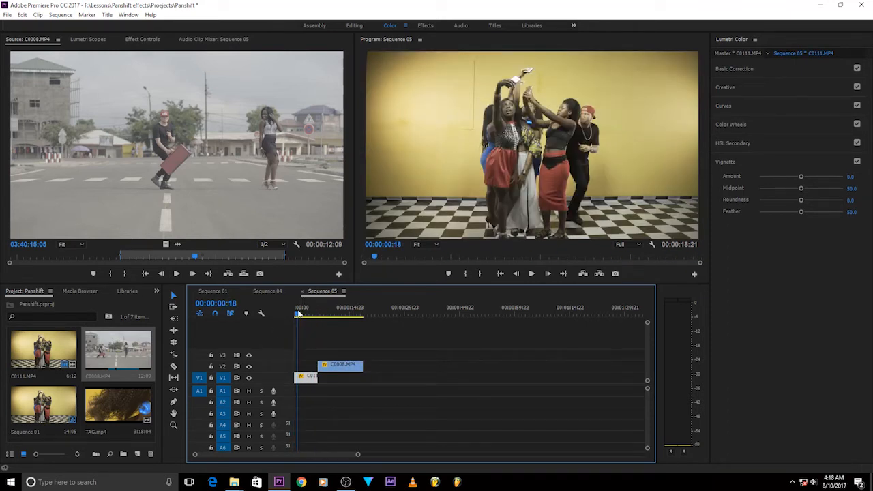
# Grab street clip C0008 on V2 to slide it earlier over C0111.
pyautogui.click(301, 314)
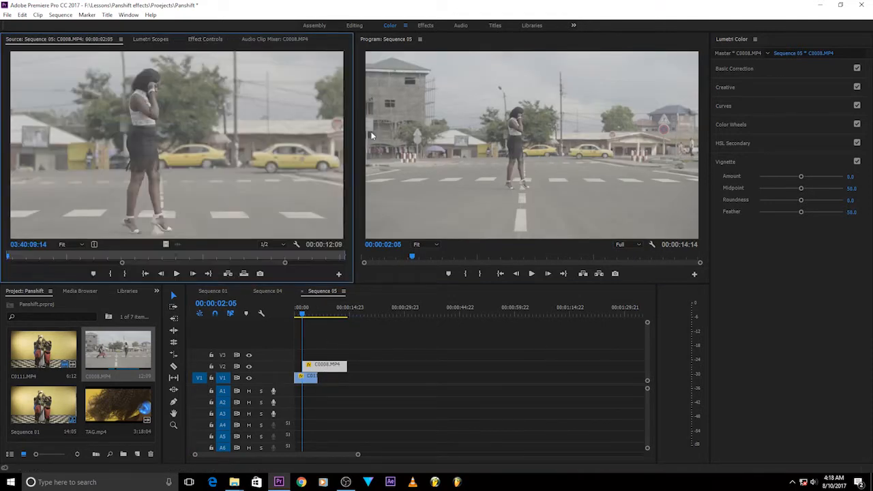
pyautogui.moveTo(309, 392)
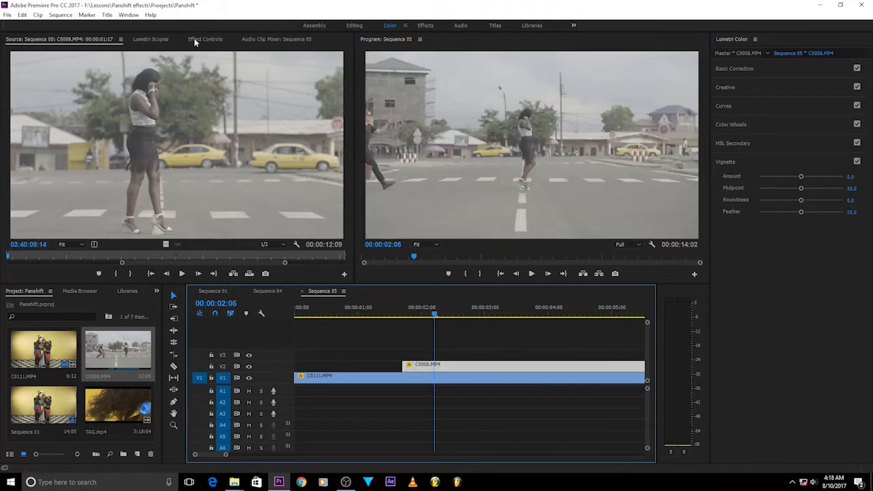
# Set C0111 to Position -15, 540 and Scale 50, with the playhead at 2:05.
pyautogui.click(205, 39)
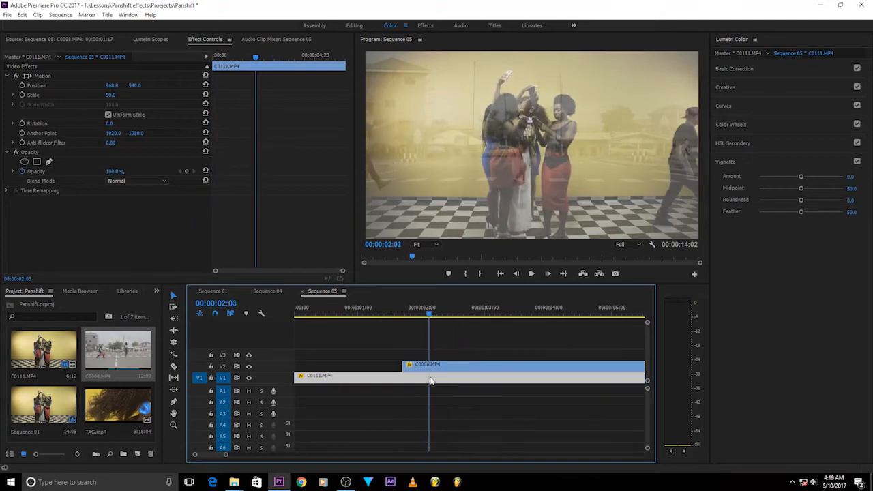
pyautogui.click(440, 313)
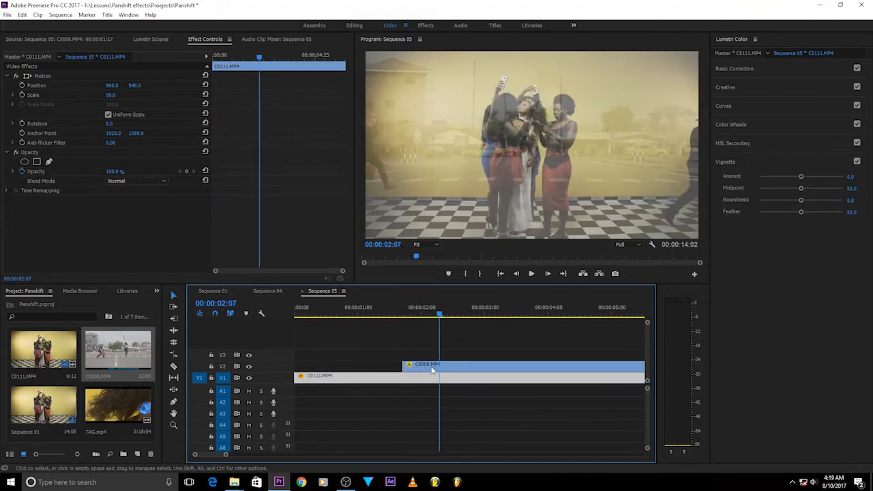
pyautogui.click(432, 314)
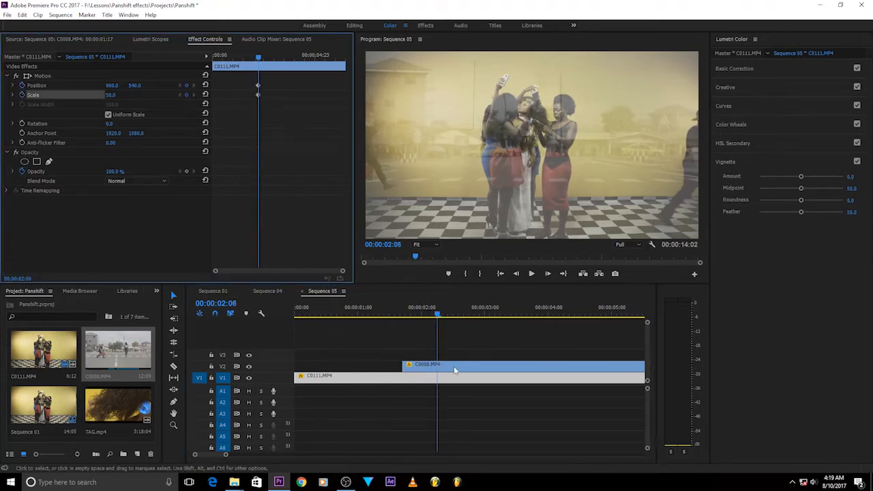
pyautogui.click(450, 364)
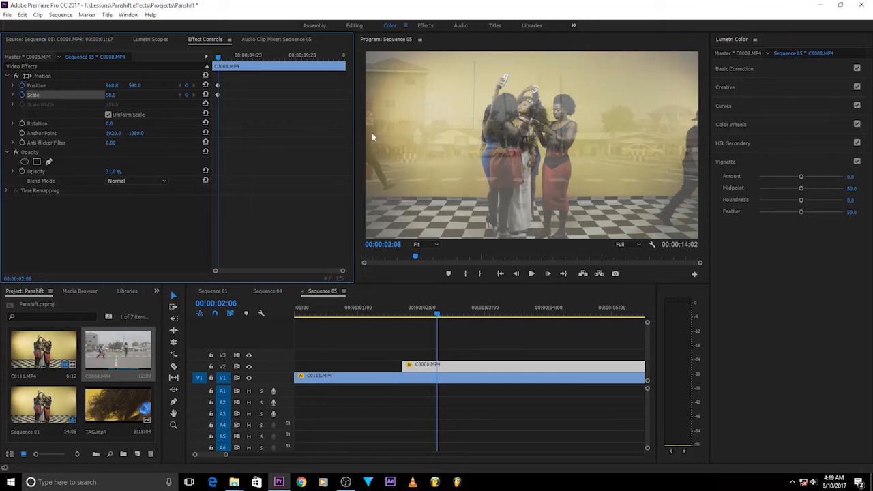
pyautogui.moveTo(531, 26)
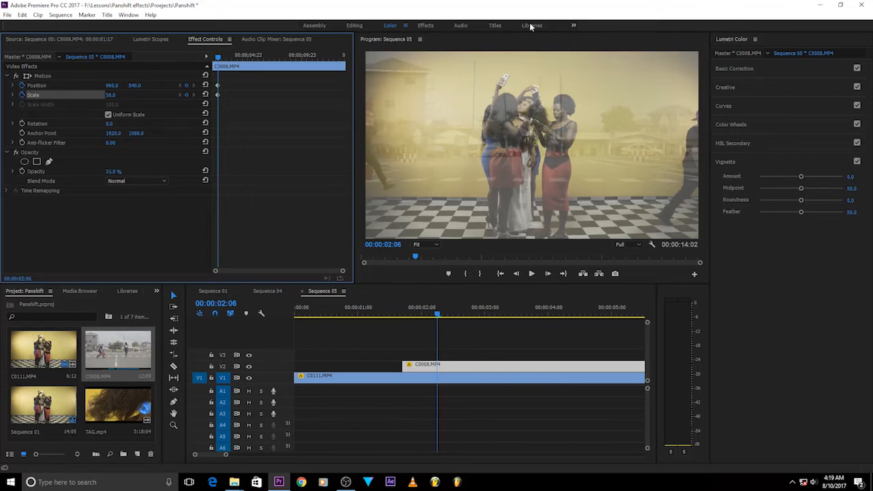
pyautogui.moveTo(649, 242)
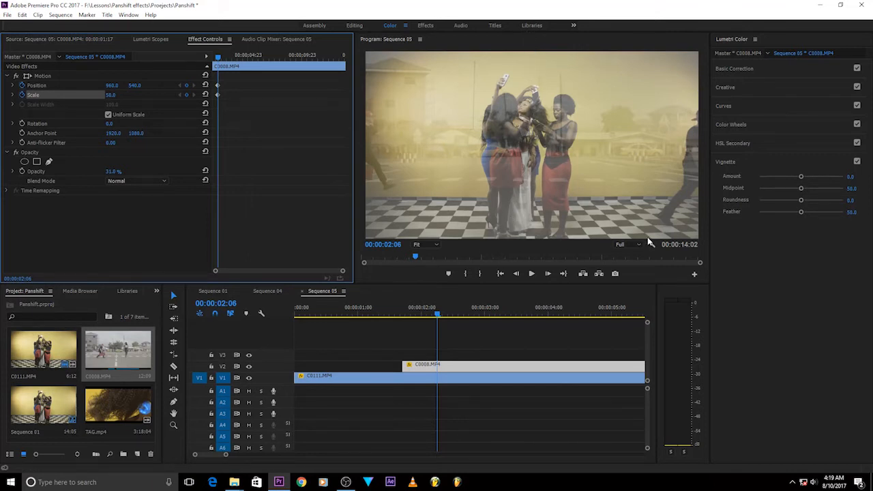
pyautogui.moveTo(456, 322)
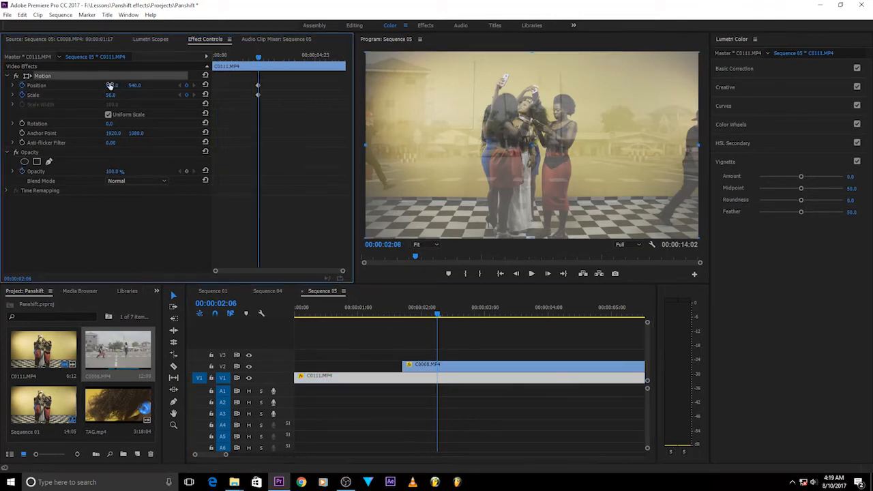
pyautogui.moveTo(112, 85); pyautogui.dragTo(103, 85)
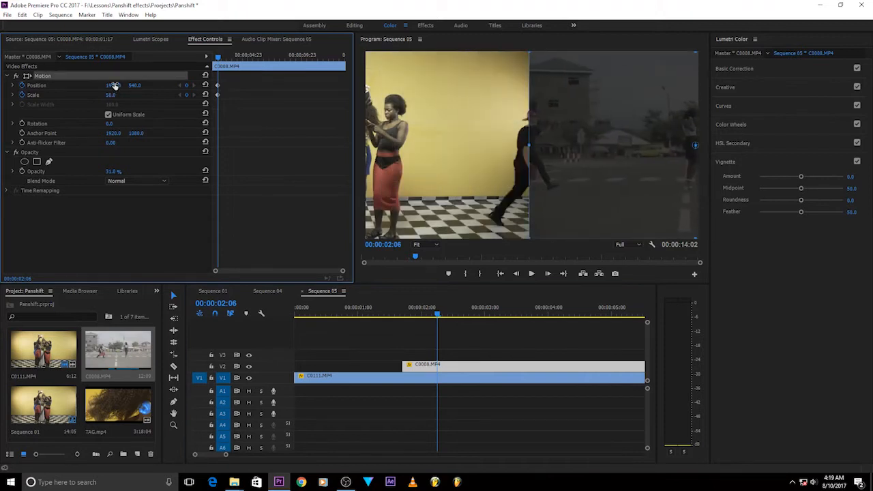
pyautogui.click(430, 328)
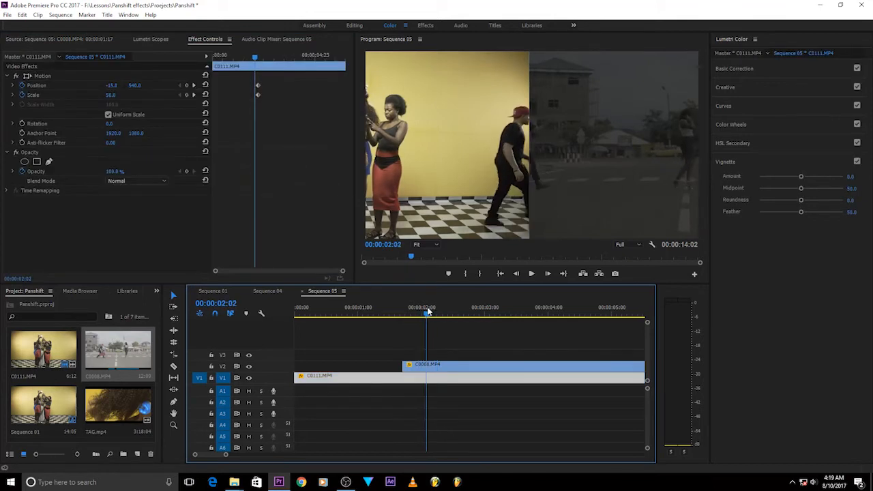
pyautogui.click(437, 317)
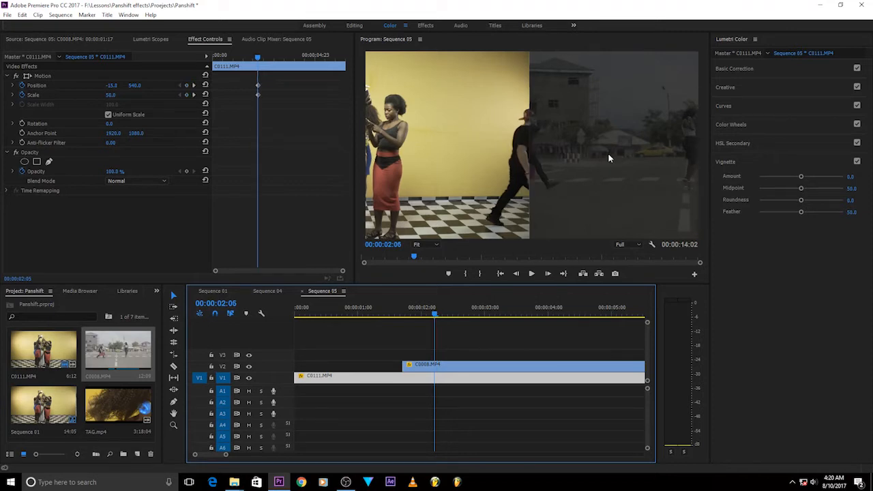
pyautogui.moveTo(560, 174)
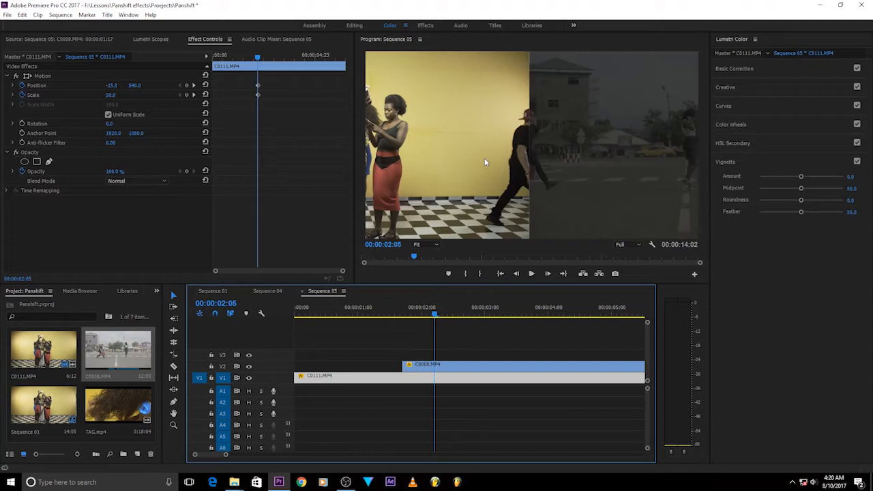
pyautogui.moveTo(551, 171)
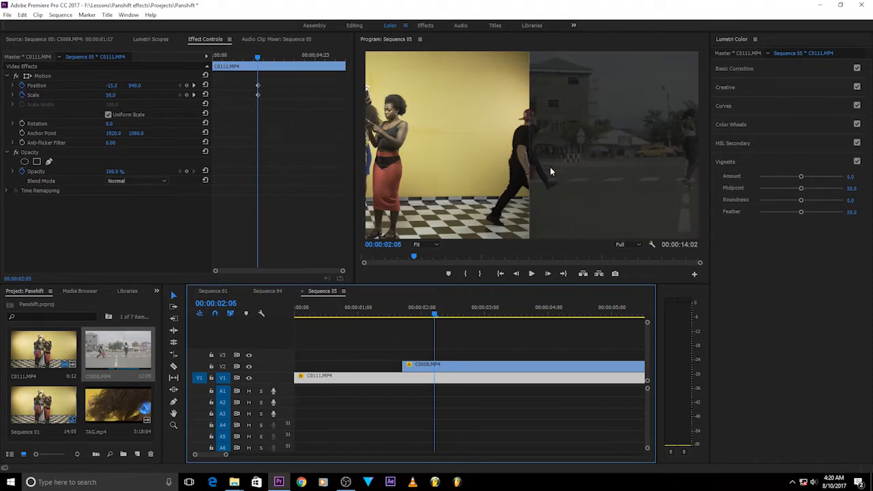
pyautogui.moveTo(504, 162)
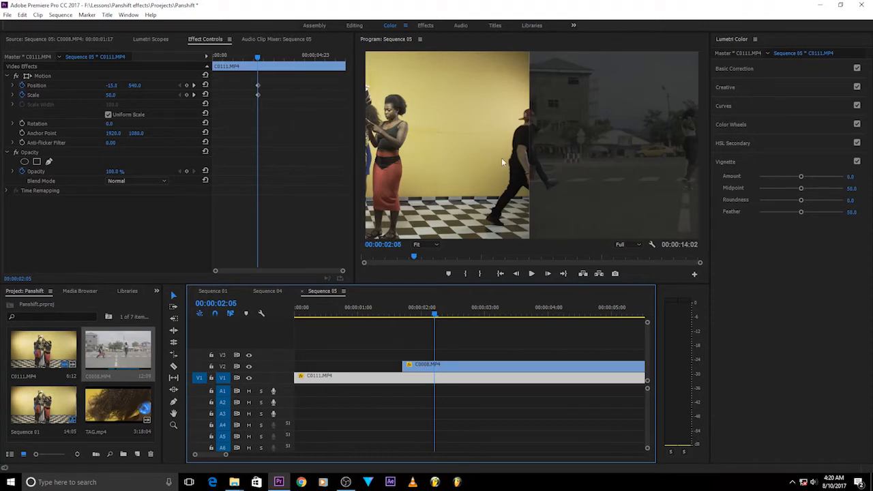
pyautogui.moveTo(555, 162)
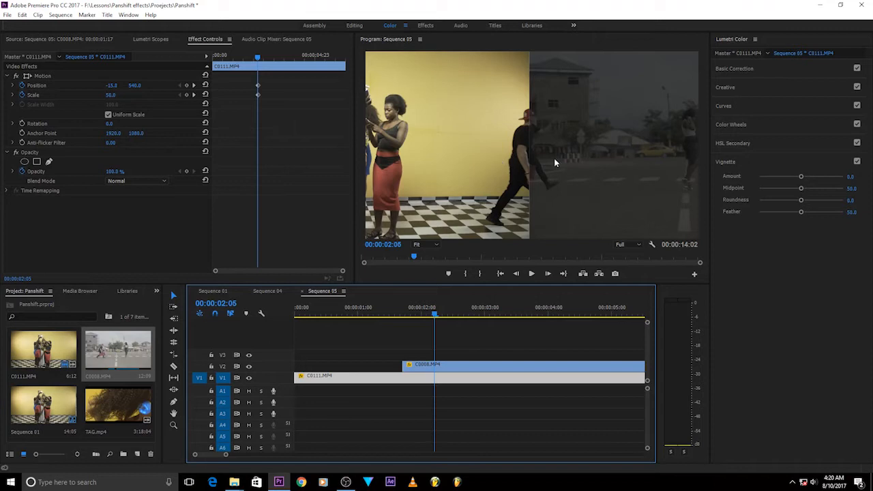
pyautogui.moveTo(348, 186)
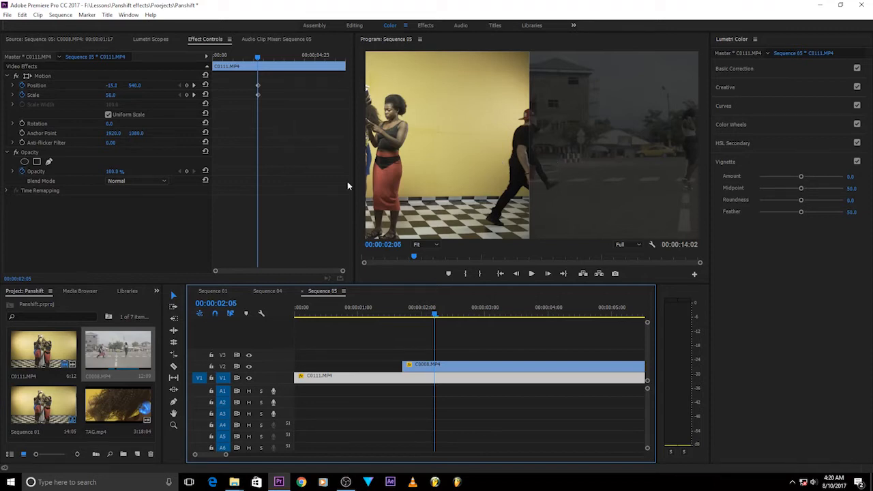
pyautogui.moveTo(525, 187)
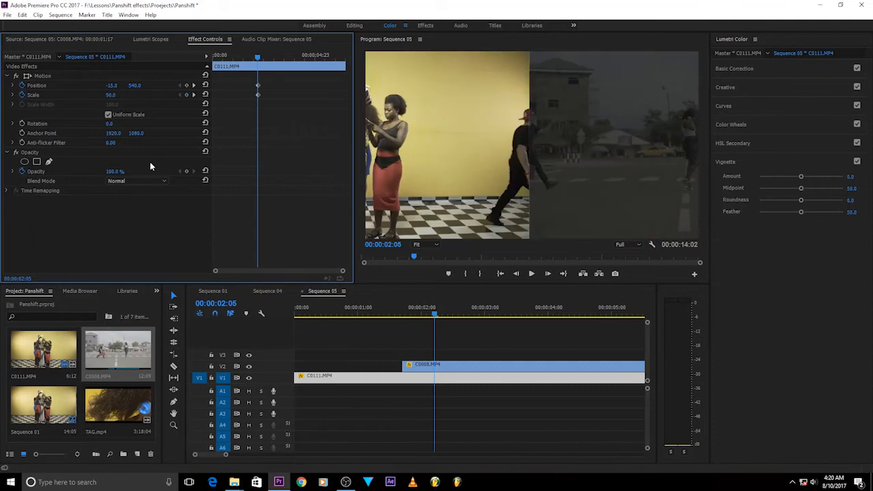
# Set street clip C0008 to Scale 73 and Position 2347, 620.
pyautogui.click(522, 365)
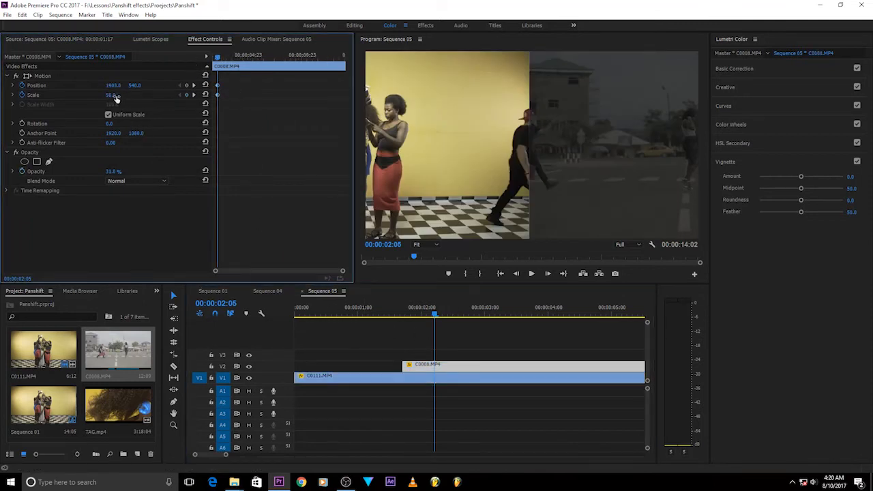
pyautogui.moveTo(112, 95); pyautogui.dragTo(120, 92)
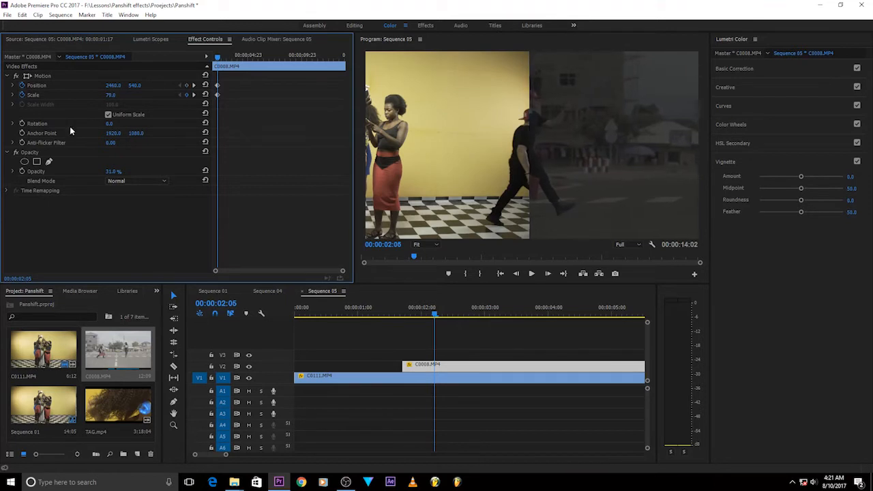
pyautogui.moveTo(551, 221)
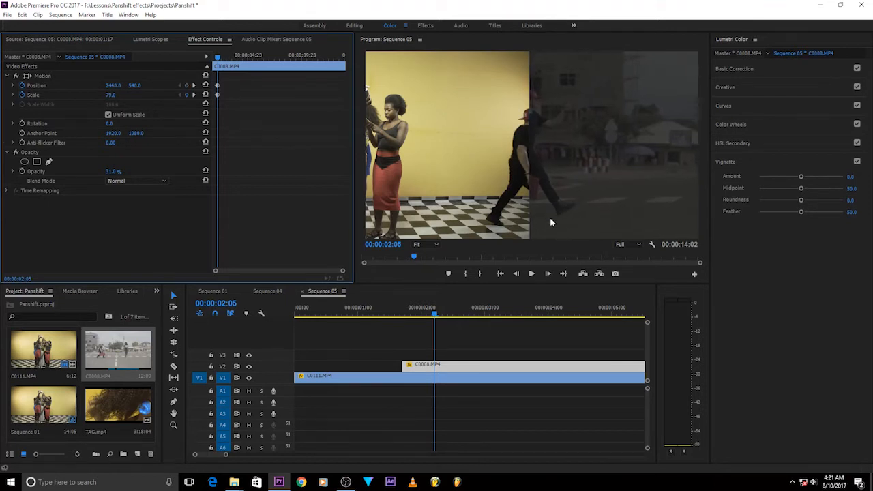
pyautogui.moveTo(569, 212)
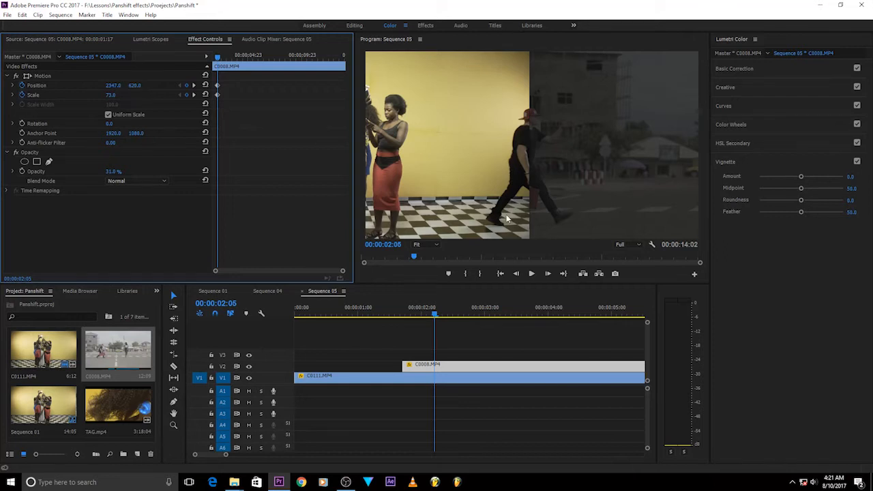
pyautogui.moveTo(508, 218)
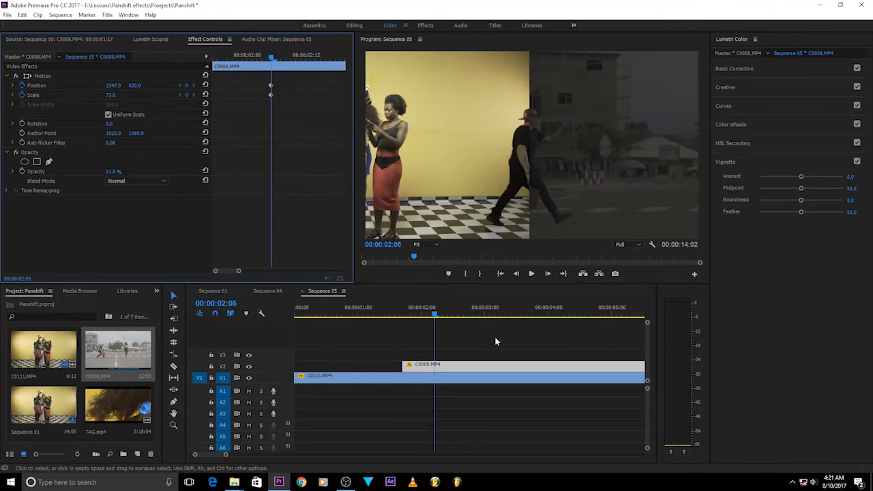
# Keyframe C0111 Position at -842 and C0008 toward 1858 at 100% opacity.
pyautogui.click(553, 314)
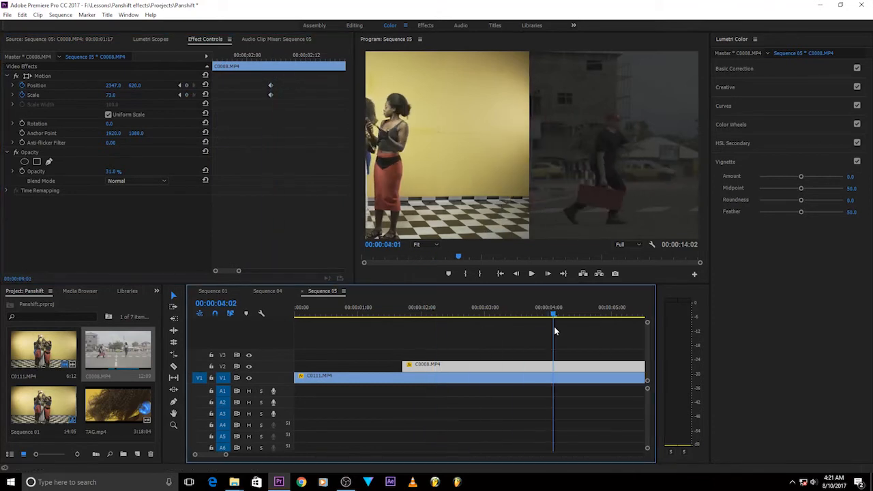
pyautogui.click(514, 314)
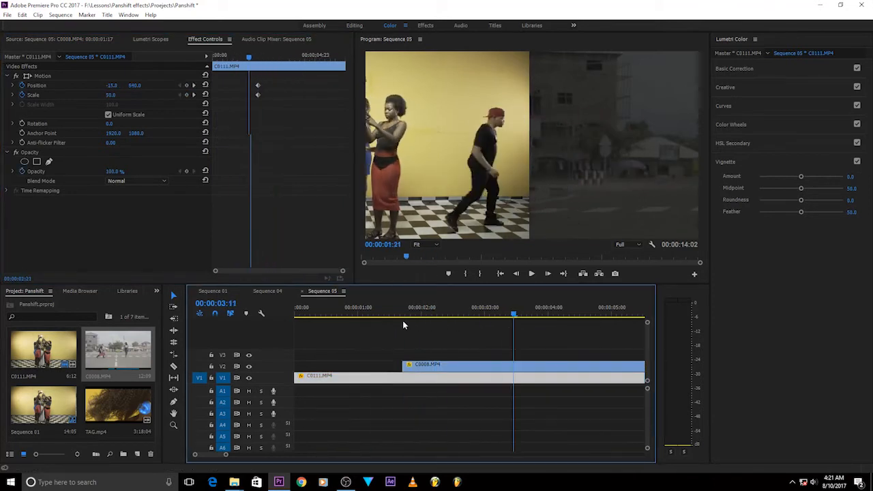
pyautogui.click(425, 307)
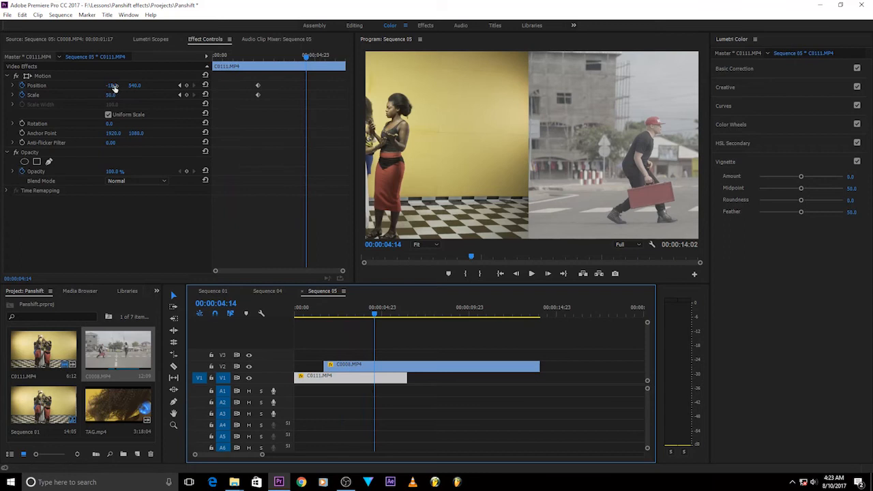
pyautogui.moveTo(113, 84); pyautogui.dragTo(68, 85)
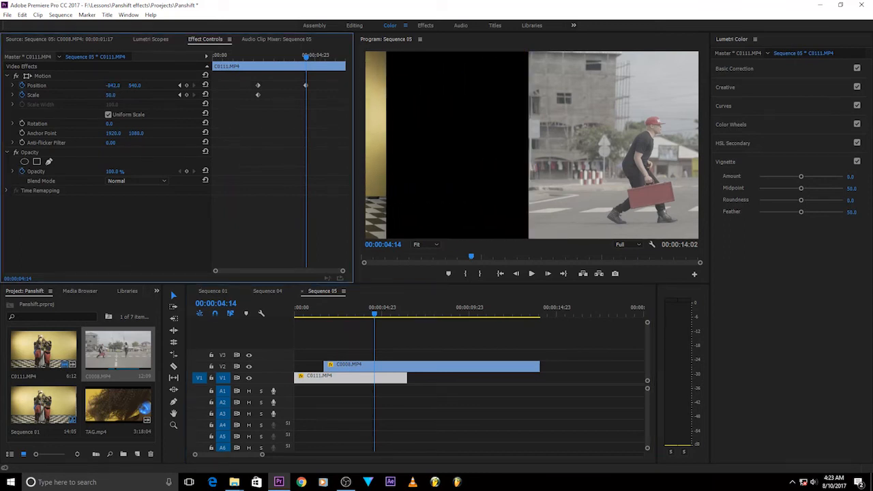
pyautogui.click(423, 366)
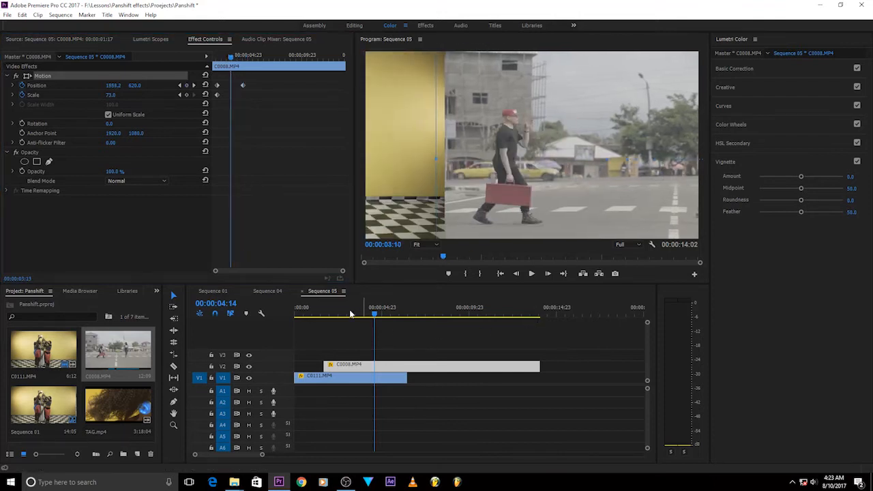
pyautogui.click(324, 315)
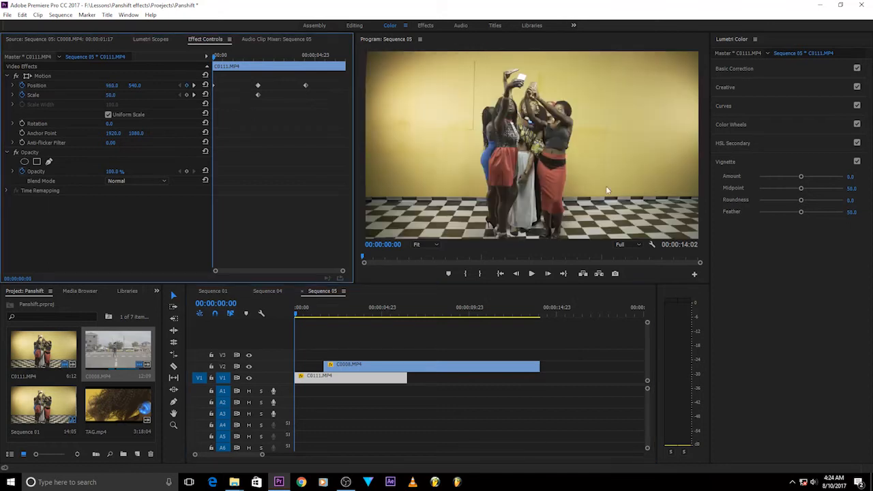
# Move C0008 on V2 to the start of Sequence 05 and preview the pan-shift.
pyautogui.click(298, 314)
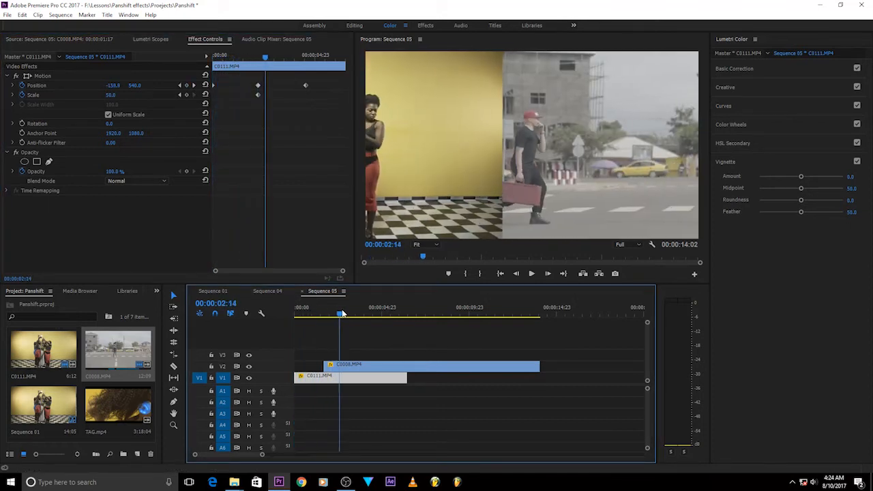
pyautogui.click(294, 313)
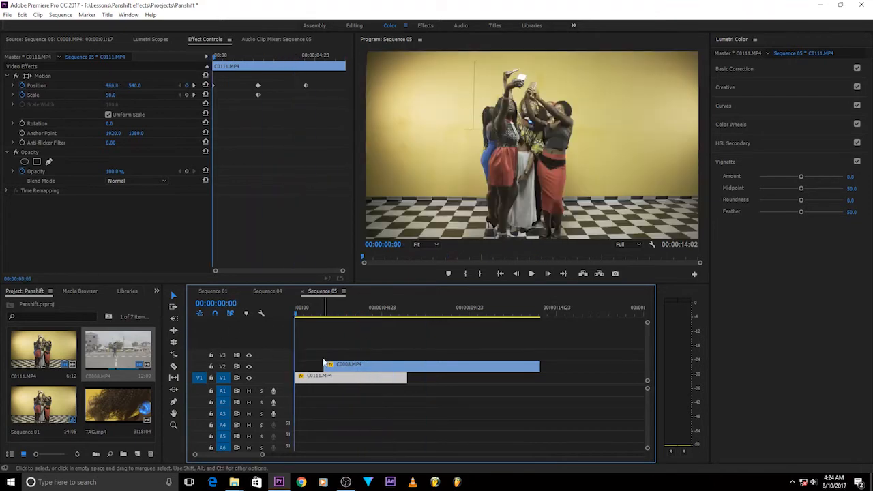
pyautogui.click(338, 314)
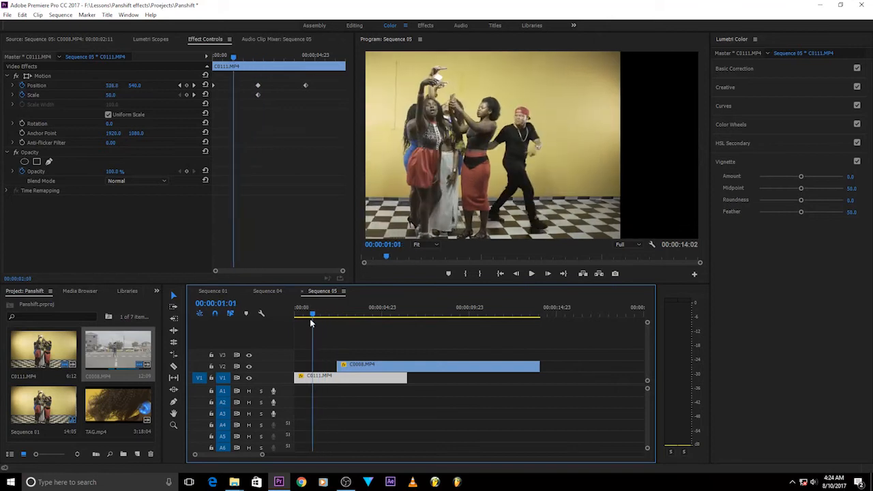
pyautogui.click(299, 315)
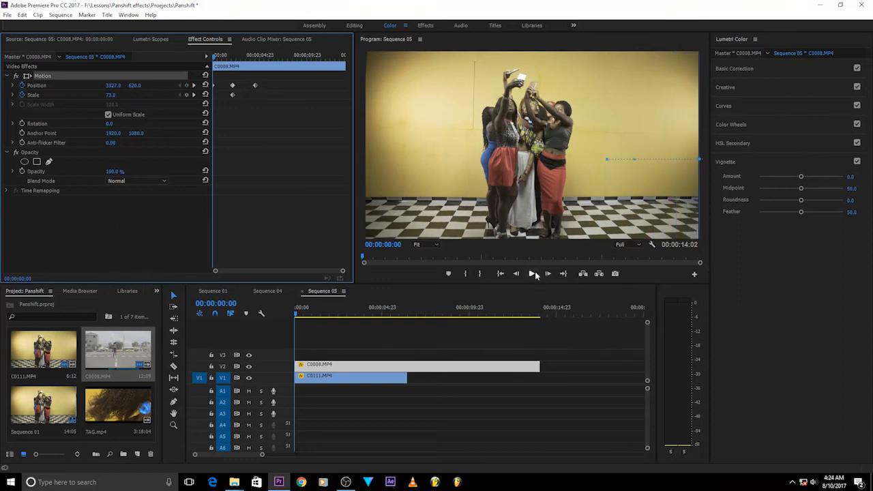
pyautogui.click(533, 274)
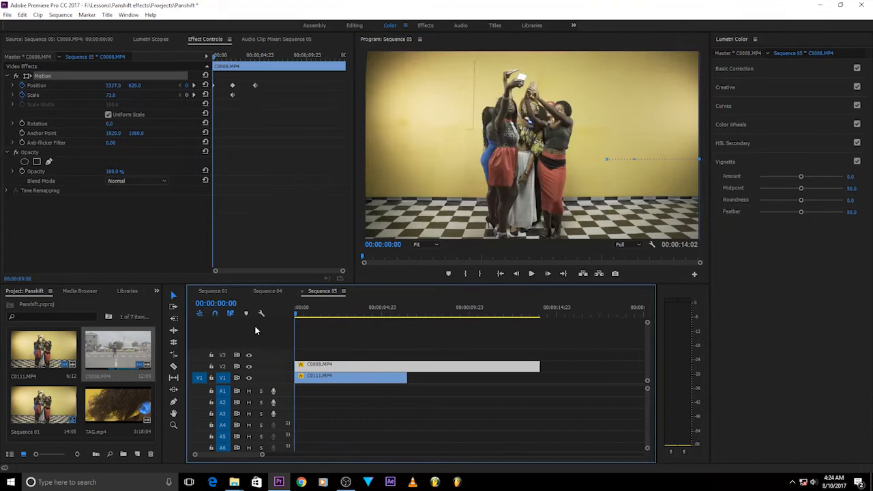
pyautogui.click(531, 274)
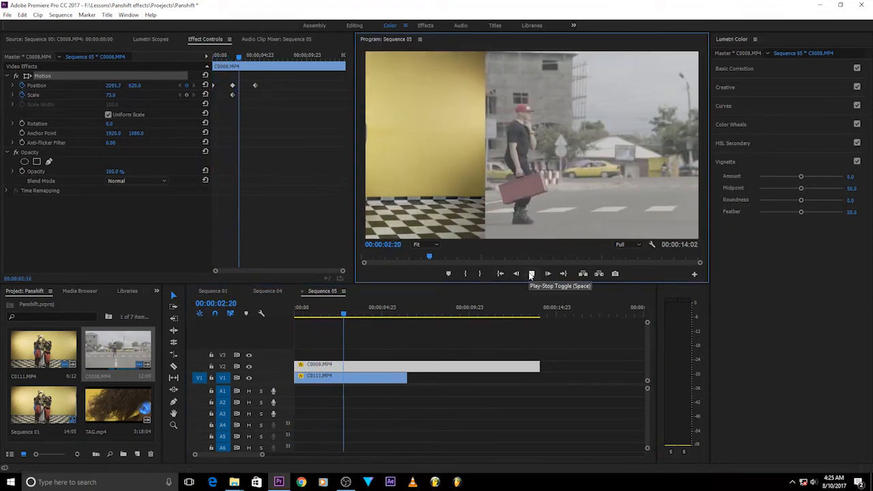
pyautogui.click(531, 273)
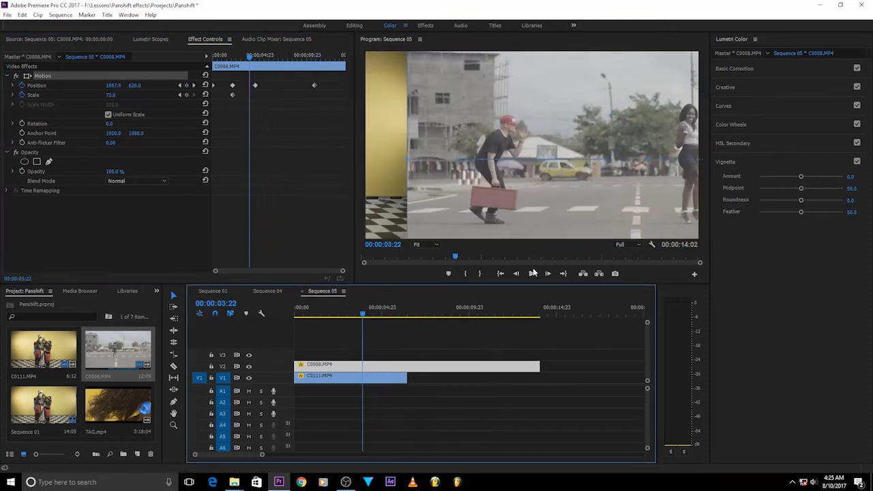
pyautogui.click(547, 274)
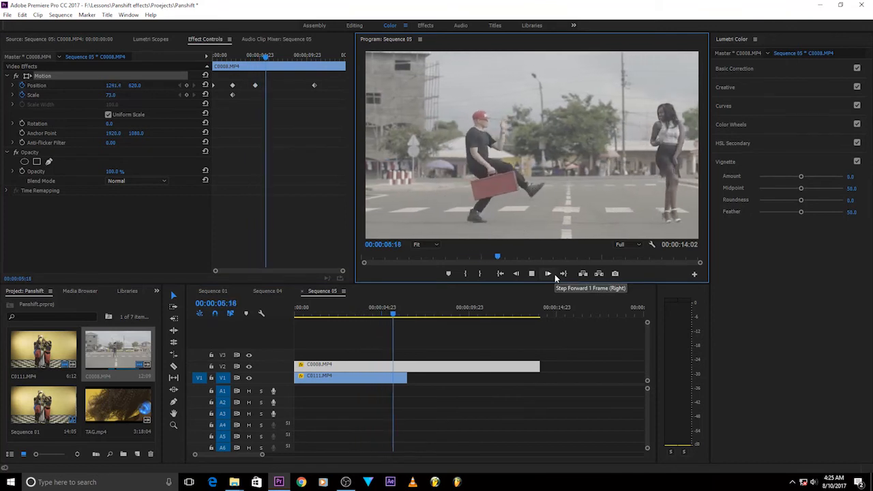
pyautogui.click(548, 274)
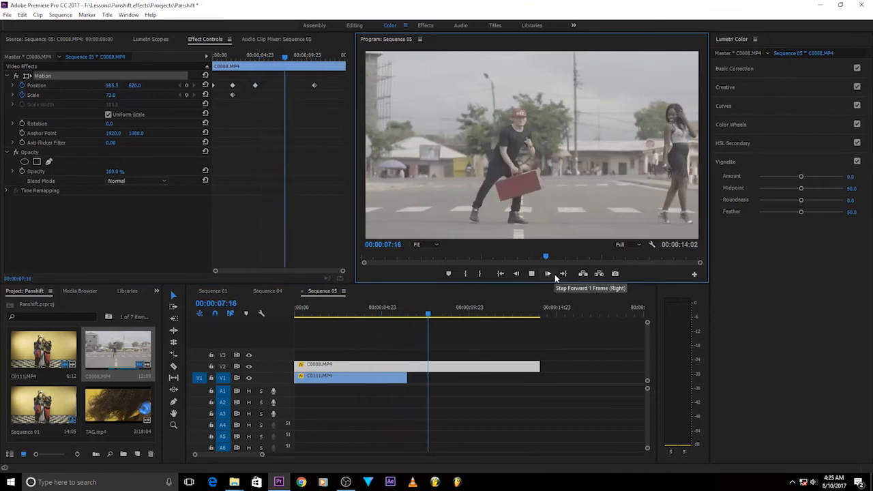
pyautogui.click(548, 273)
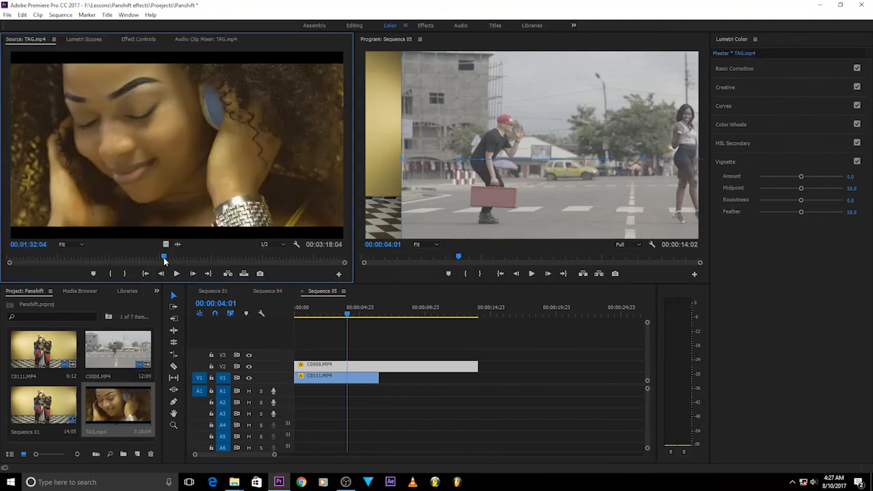
# Play the TAG.mp4 footage in the Source Monitor.
pyautogui.click(176, 274)
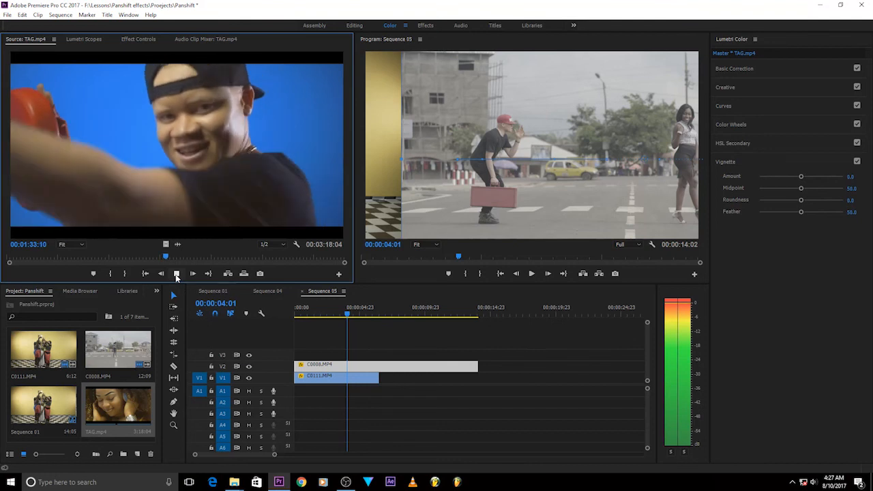